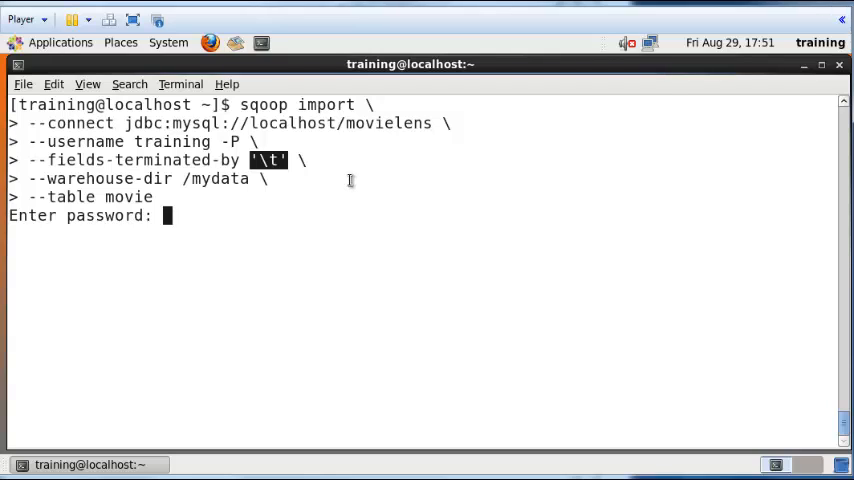
- Highlight the '\t' field delimiter in the sqoop import command for the movie table
double_click(221, 178)
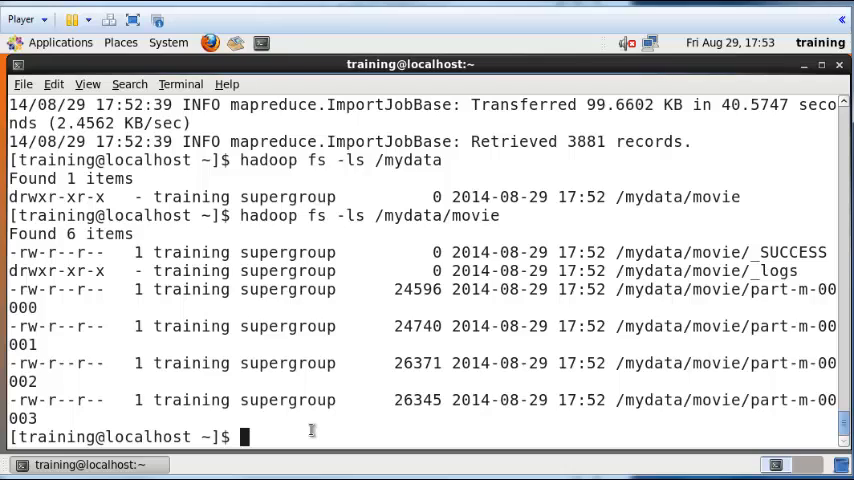
- Run hadoop fs -cat /mydata/movie/part-m-00000 | head -5 to show the first five movie rows
type("hadoop fs -cat")
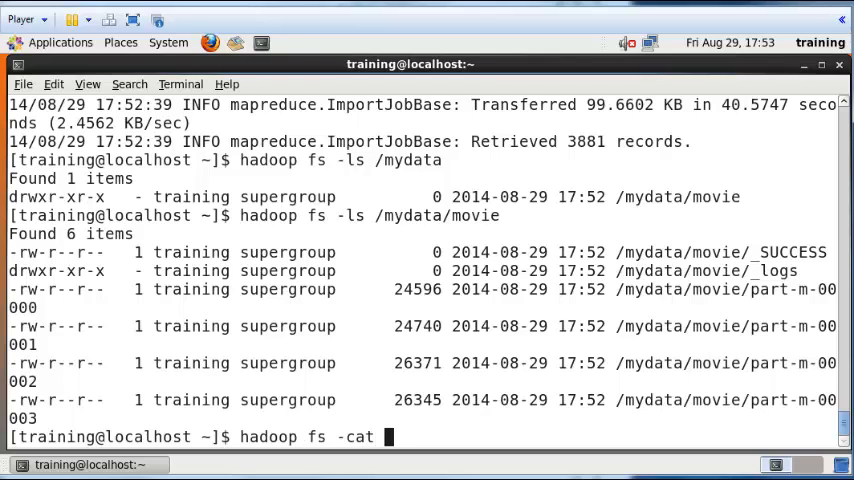
type("/mydata/movie/part-m-00000 |")
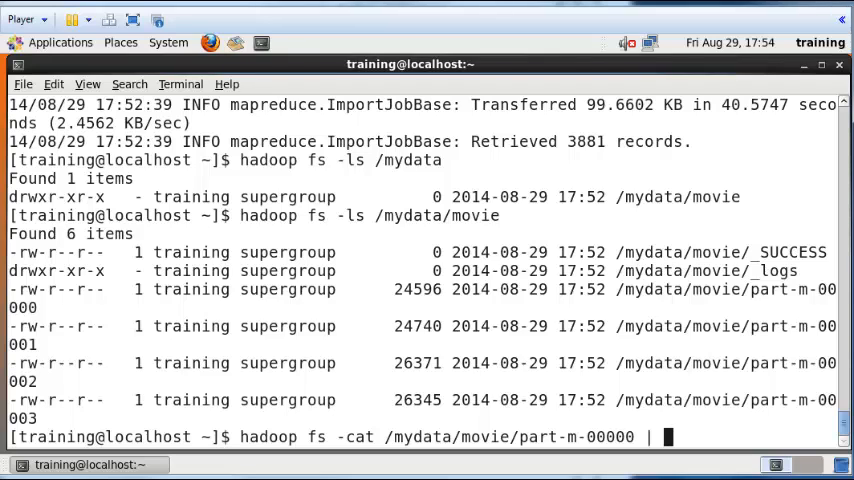
key("Return")
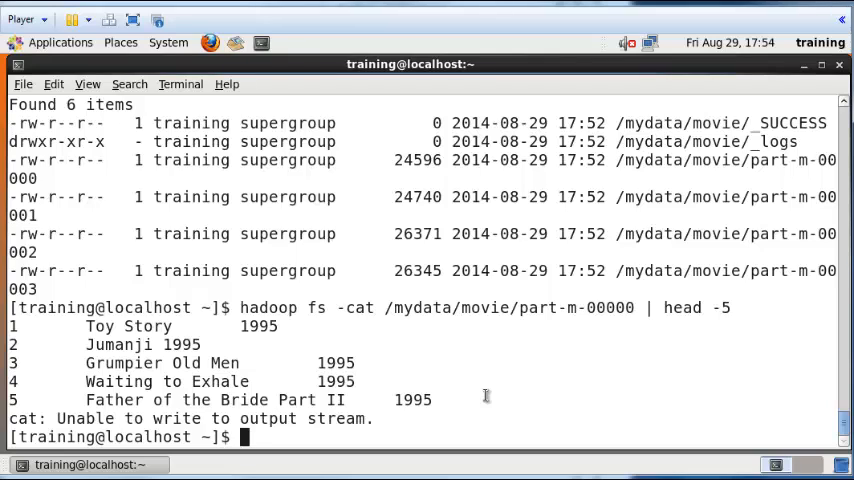